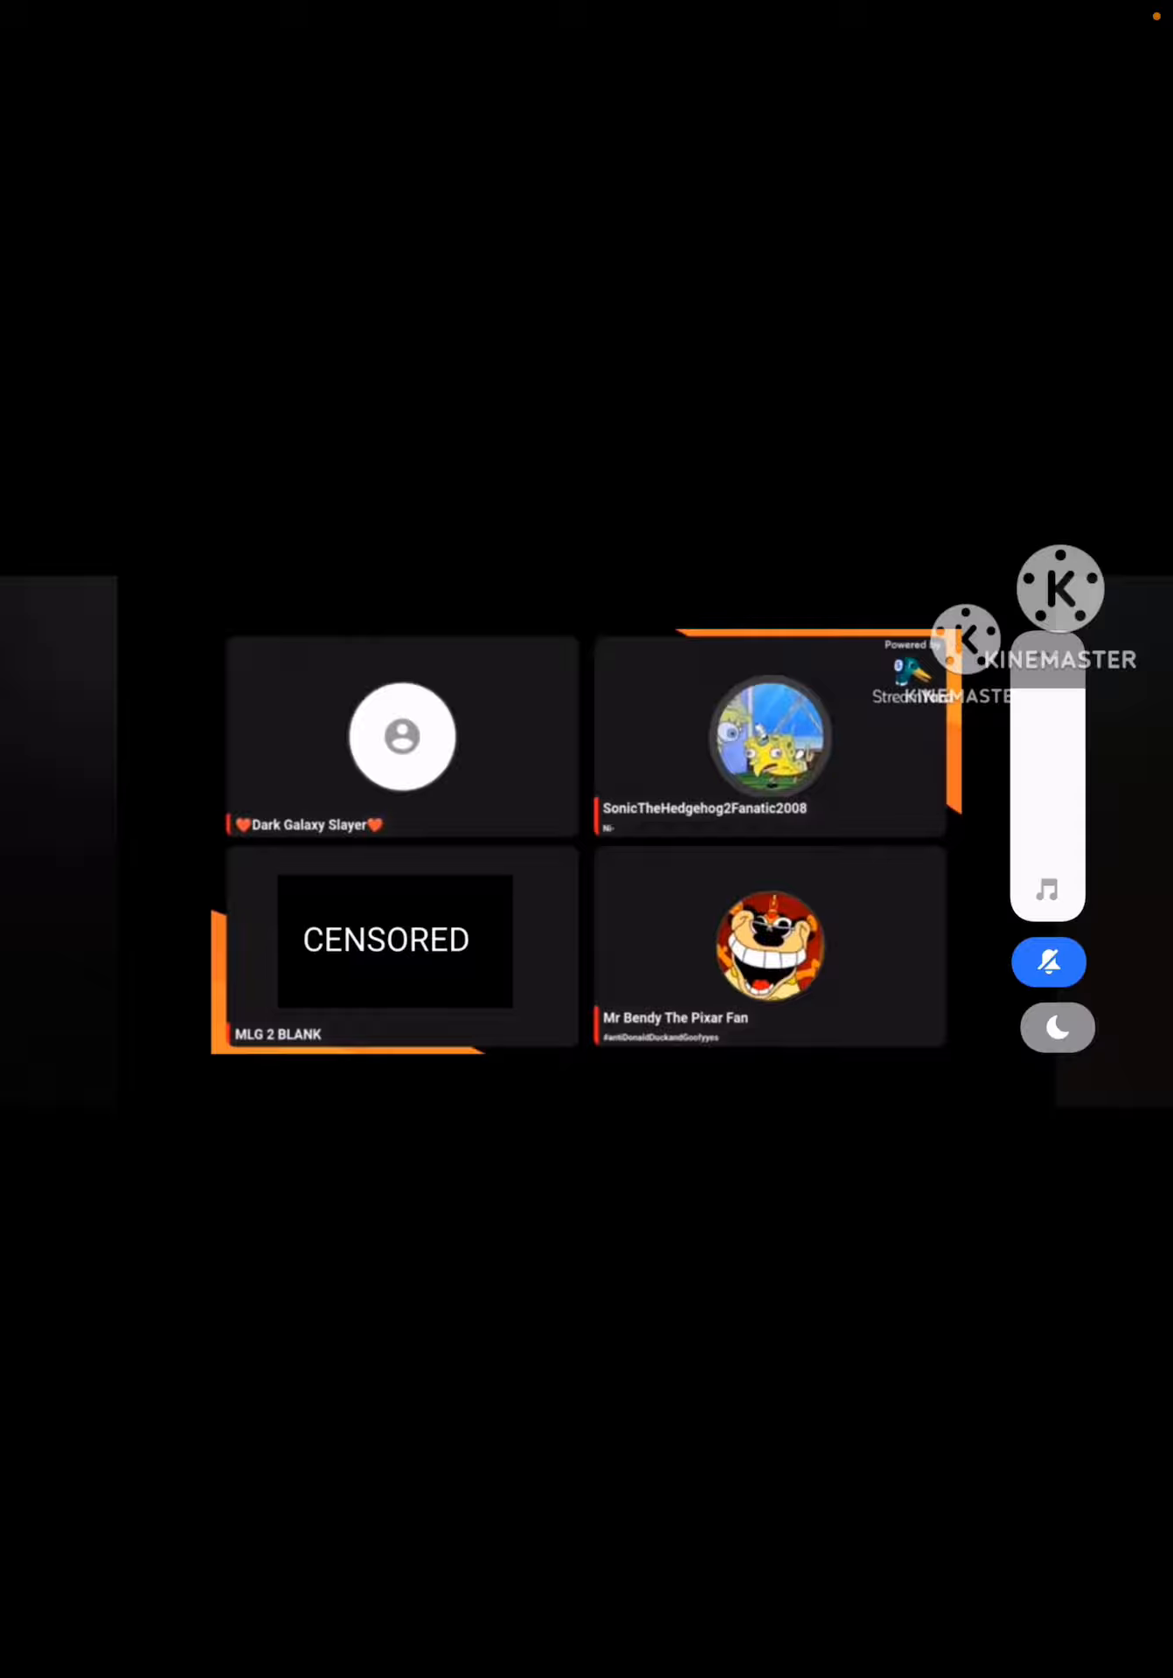
Pause the 14-second four-person Discord call video about one second in
{"action": "left_click", "coordinate": [586, 838]}
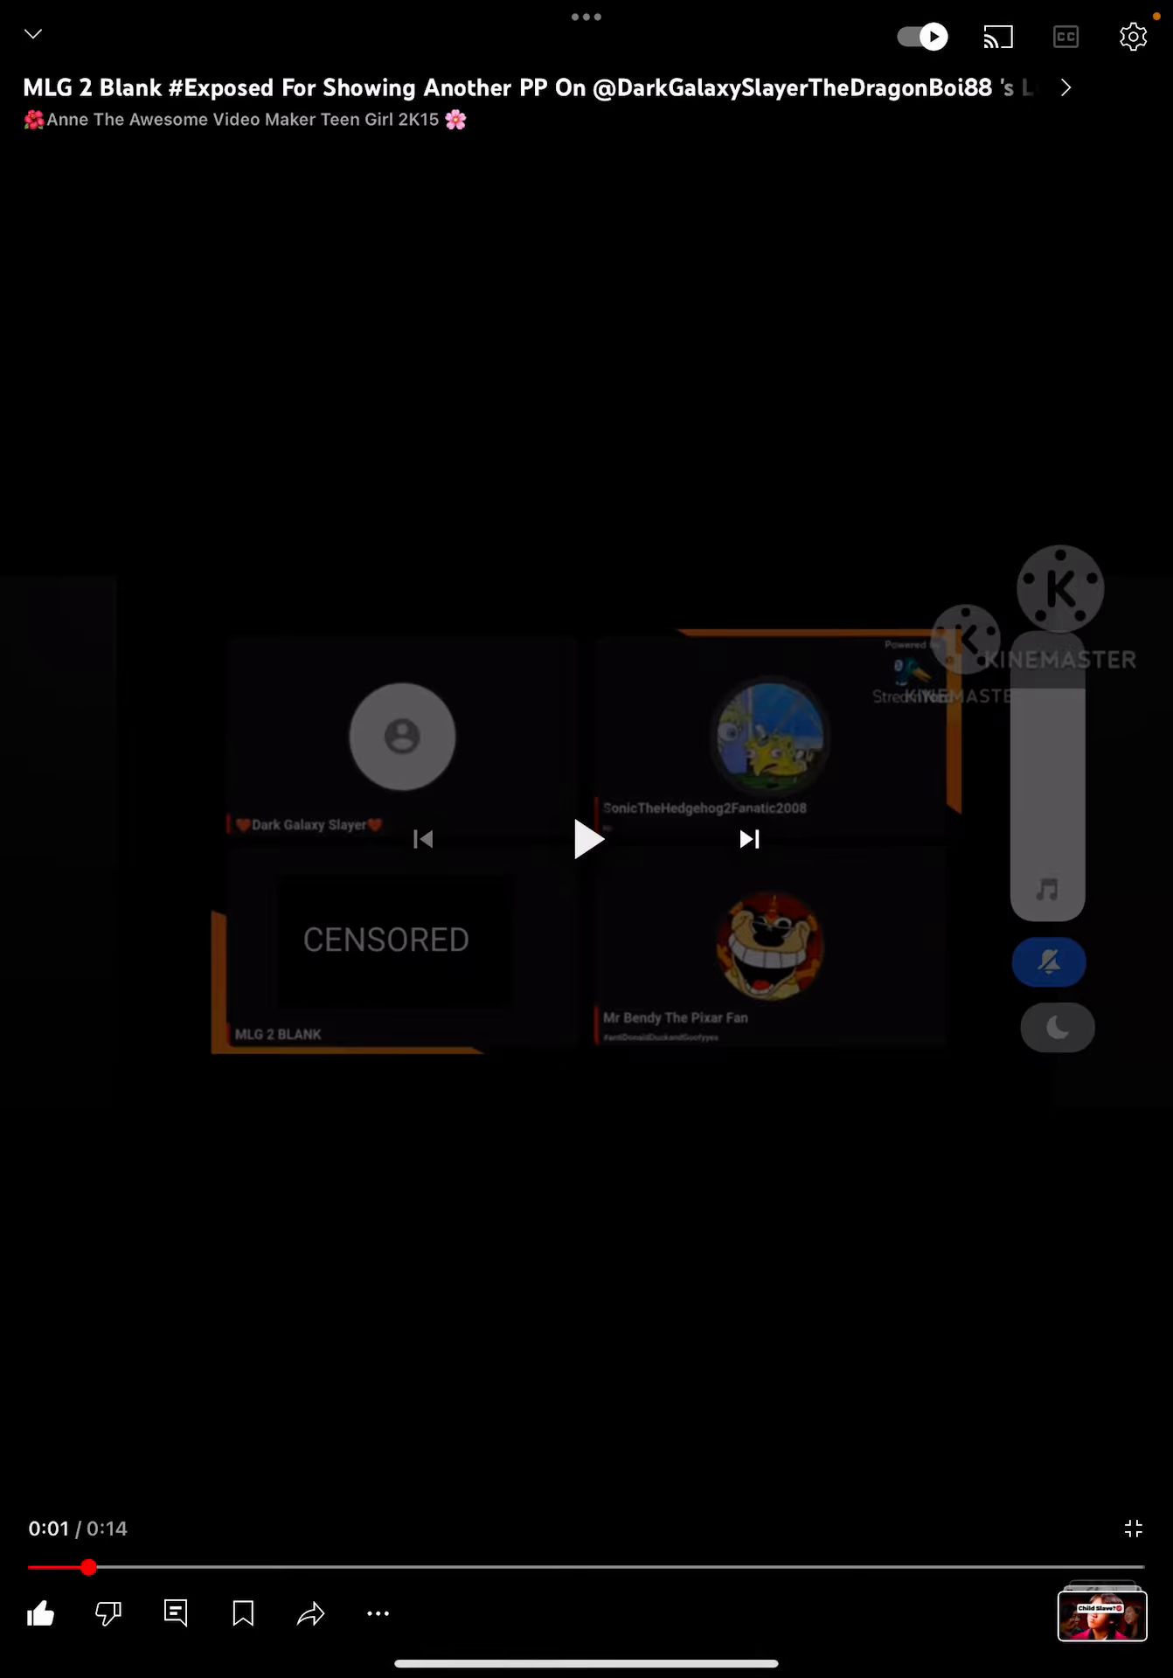